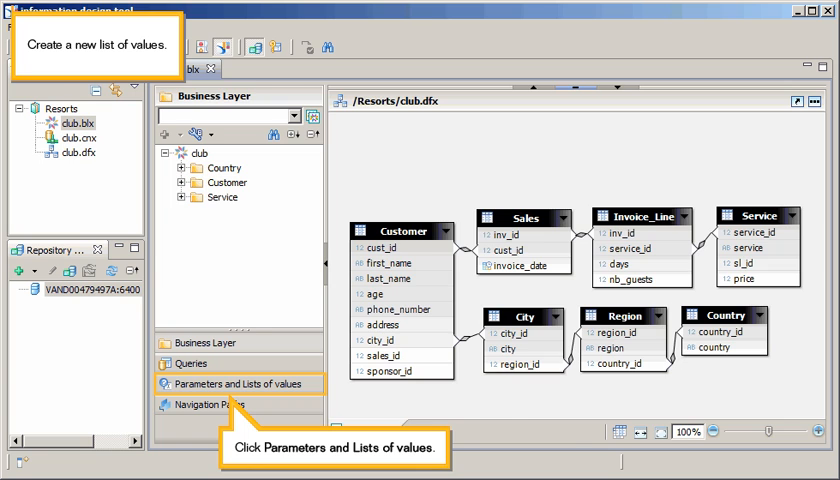
- Insert a new static list of values from the Parameters and Lists of Values pane
click(228, 384)
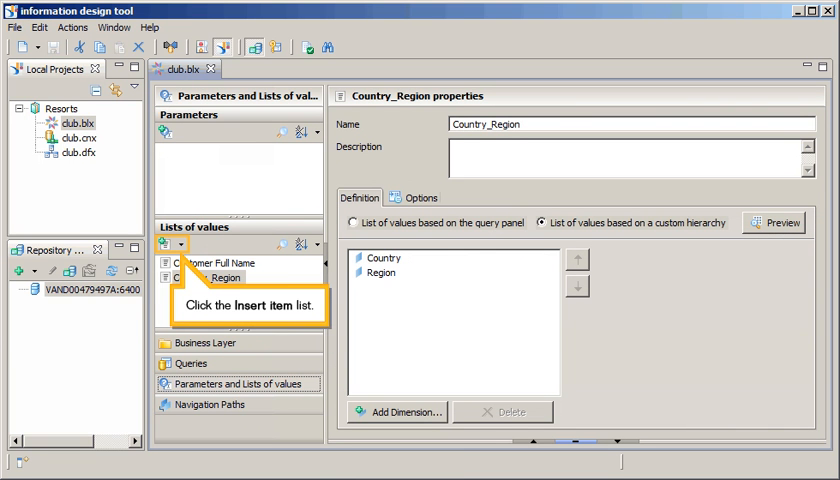
click(156, 244)
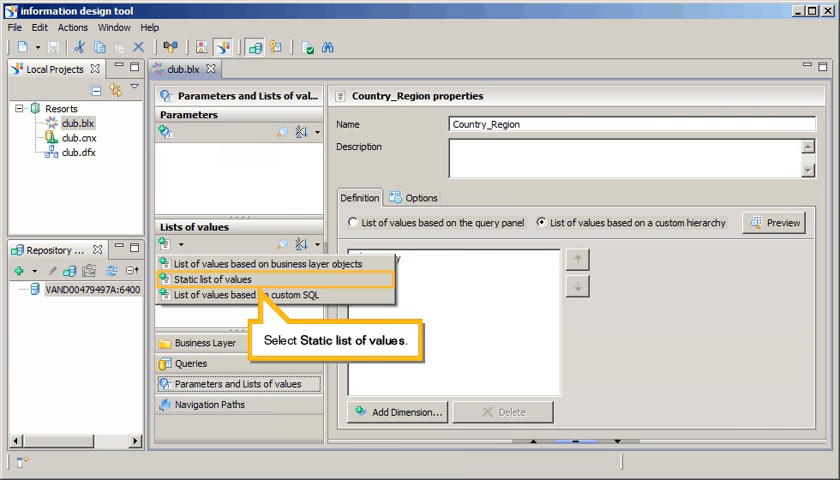
click(216, 280)
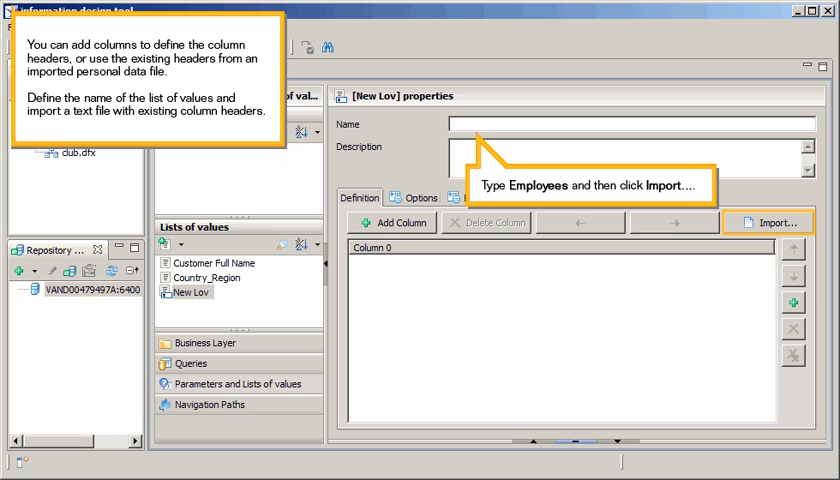
- Start the import for the Employees list and choose the Employees text file
click(780, 222)
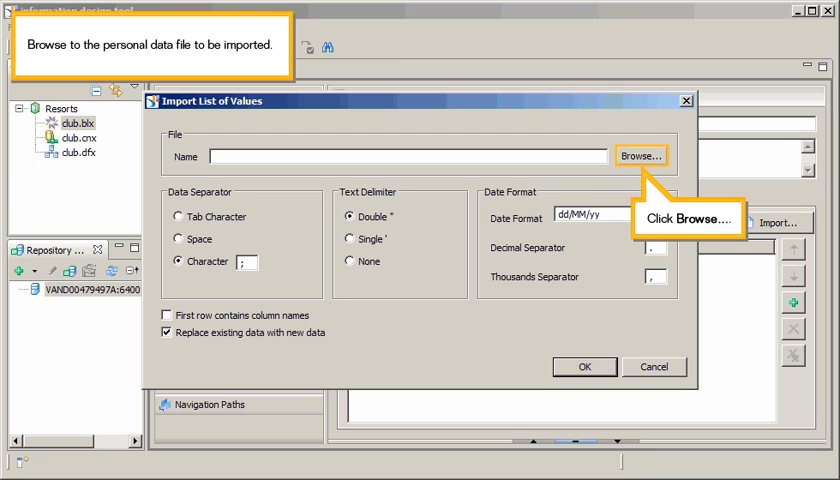
click(640, 156)
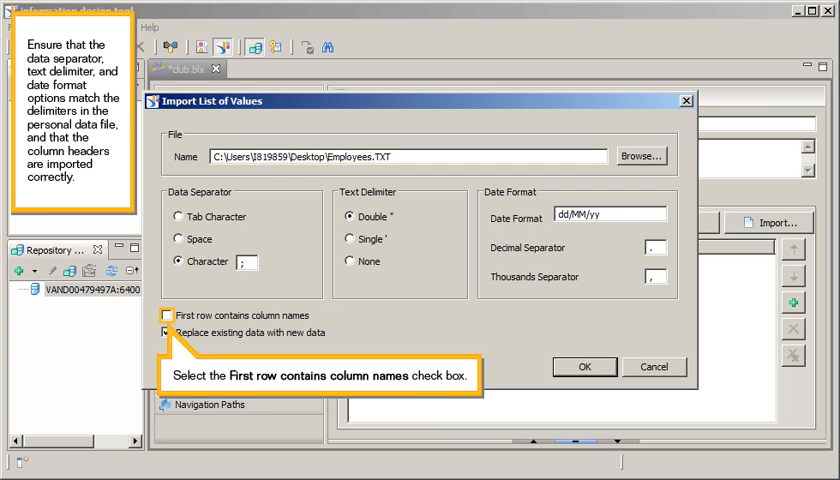
- Import Employees.TXT with its first row used as column names
click(166, 316)
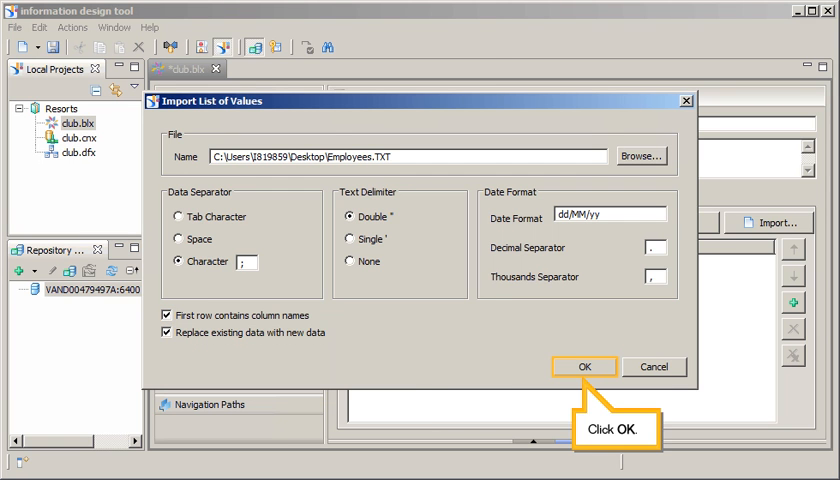
click(584, 368)
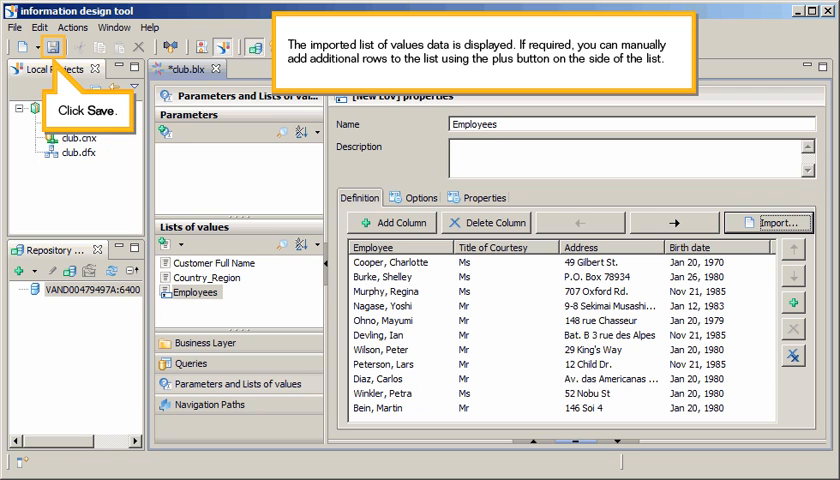